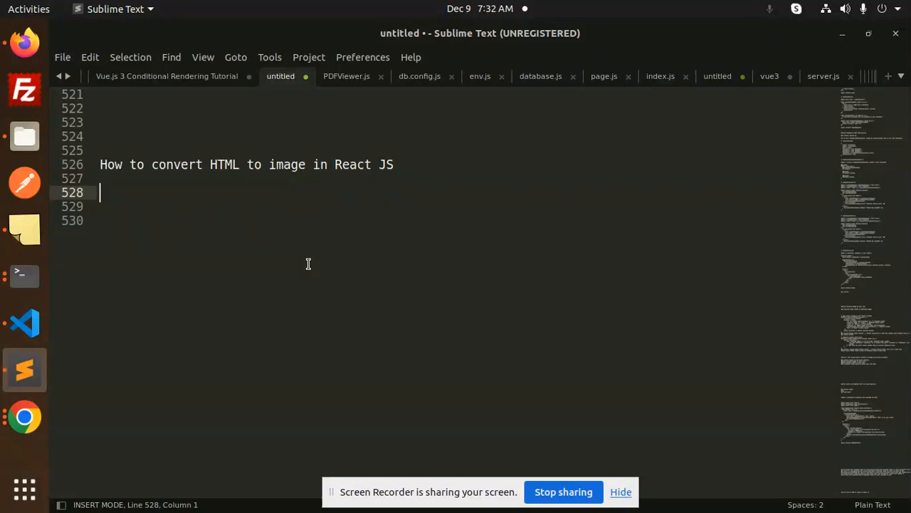
pyautogui.moveTo(24, 322)
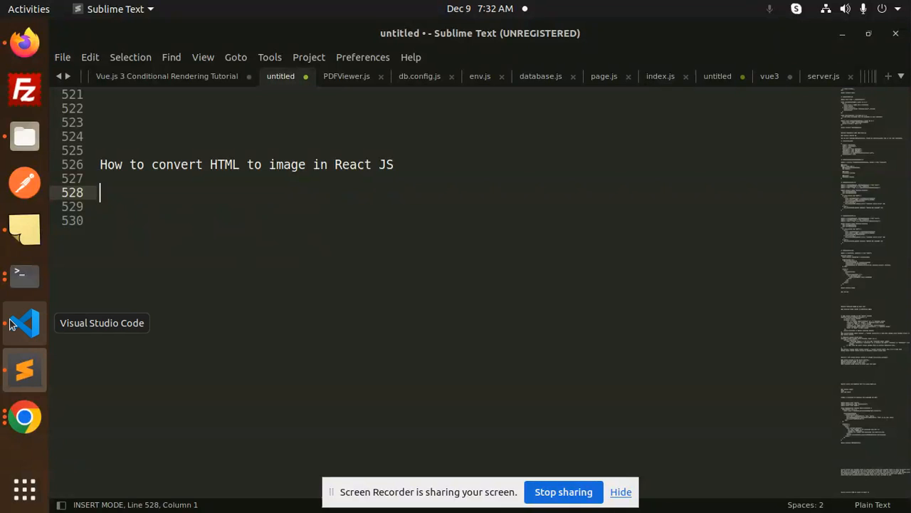
# Copy the html-to-image component code from PDFViewer.js line 89 onward.
pyautogui.click(346, 76)
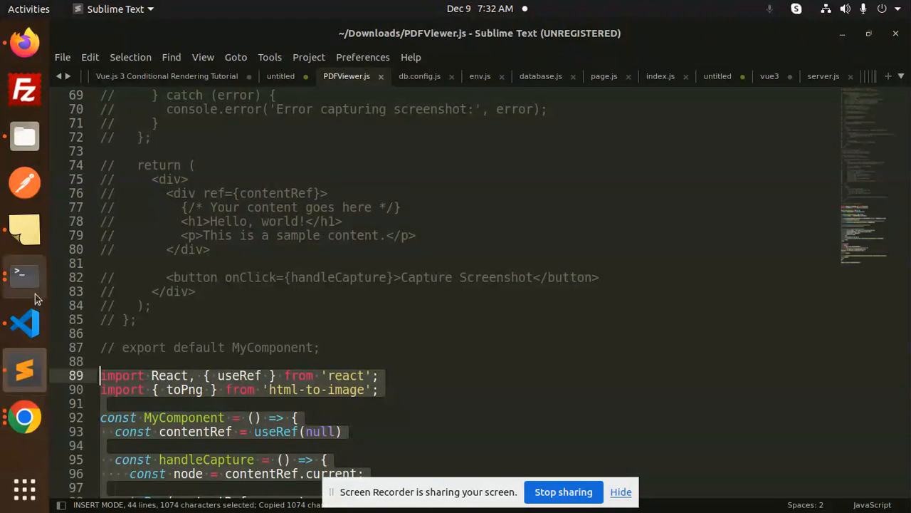
# View the localhost:3000 compile error for unresolved html-to-image, then return to the dev-server terminal.
pyautogui.click(24, 322)
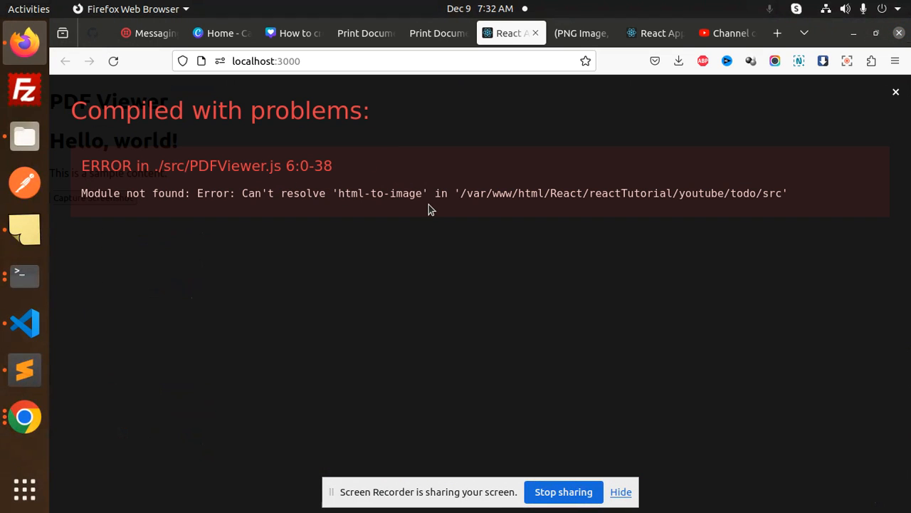
pyautogui.click(24, 322)
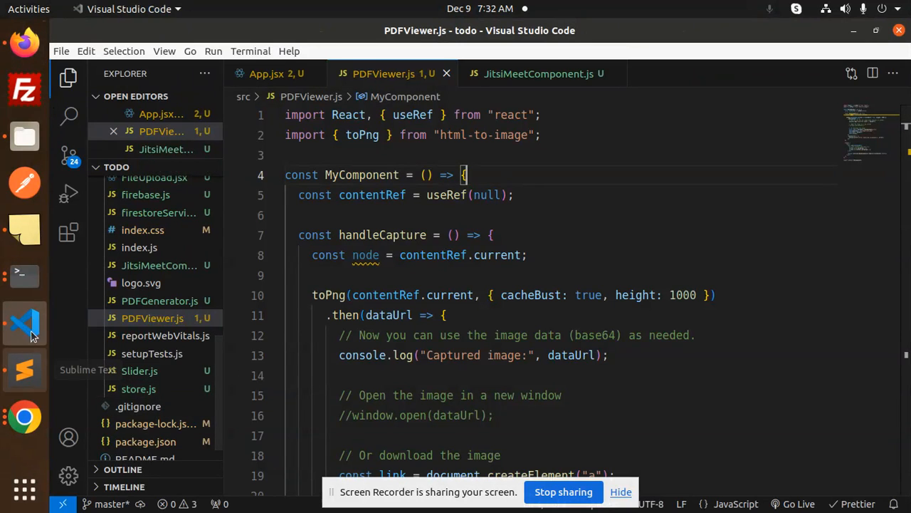
pyautogui.click(24, 276)
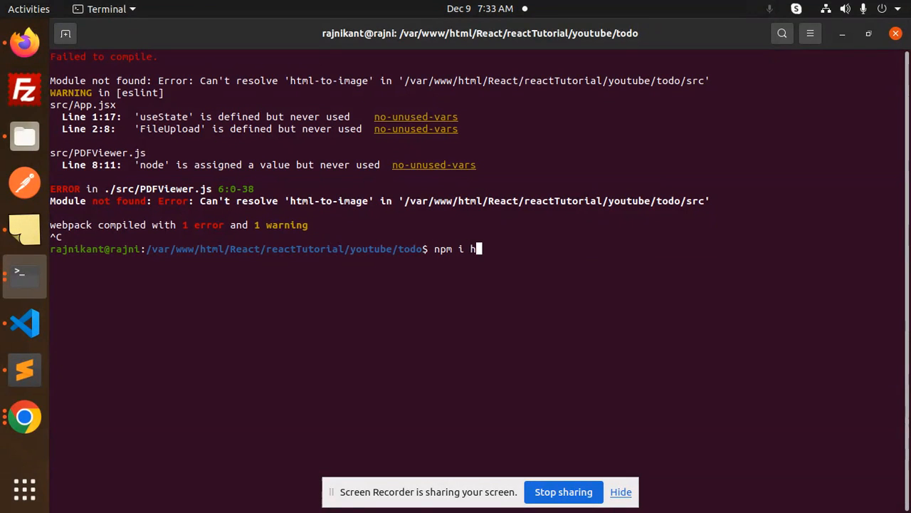
# Run npm i html-to-image in the todo project and restart the dev server.
pyautogui.write('tml-to-')
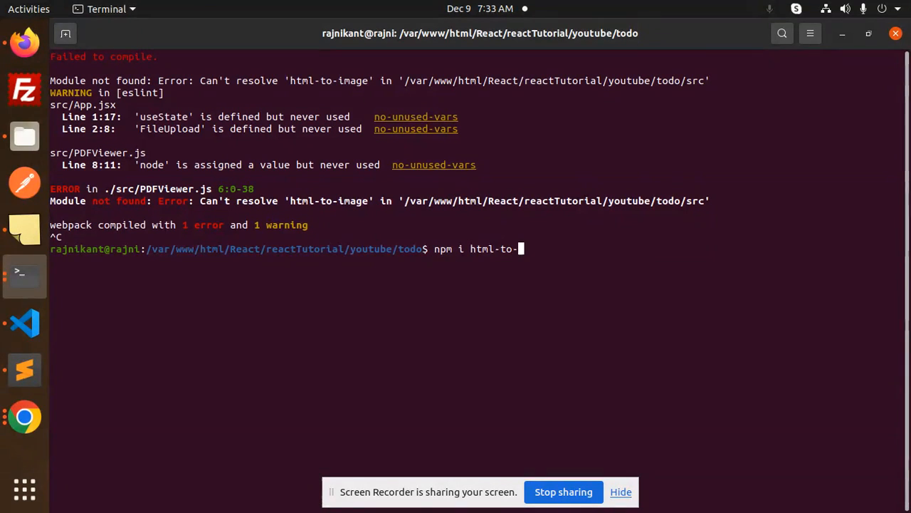
pyautogui.write('image')
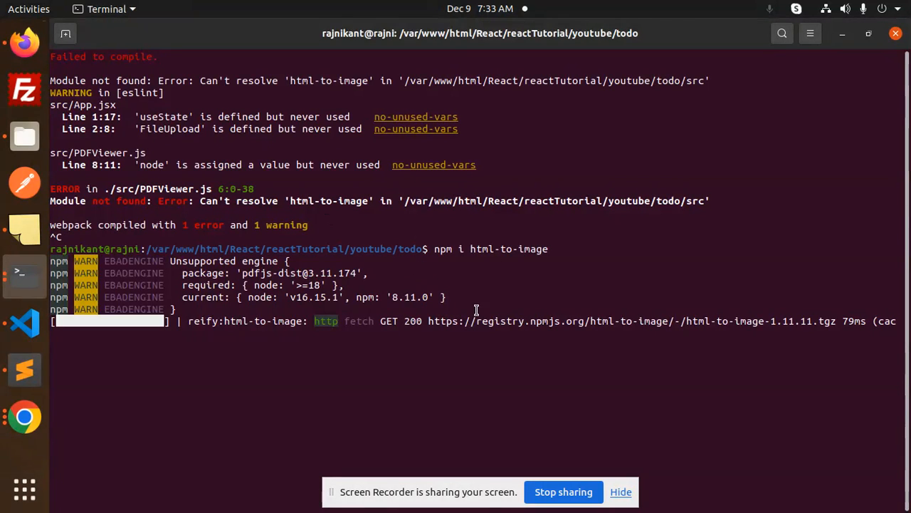
pyautogui.moveTo(400, 308)
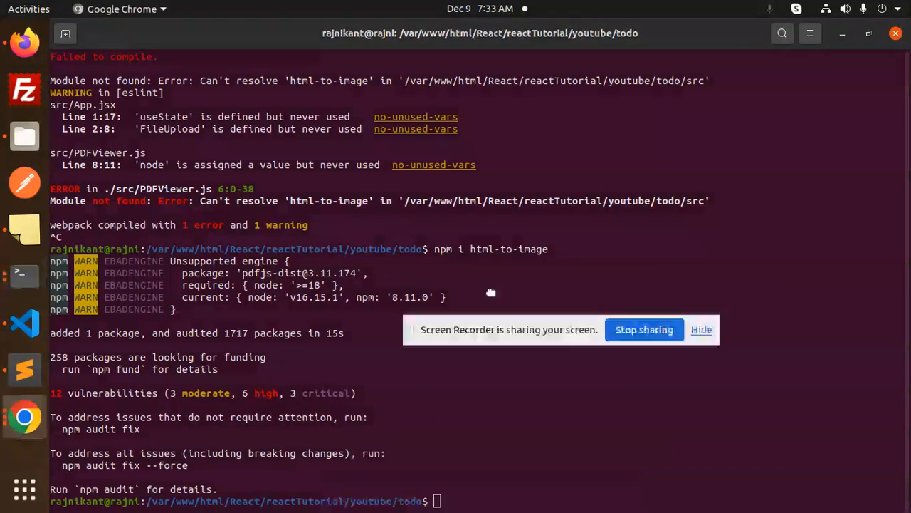
pyautogui.write('npm')
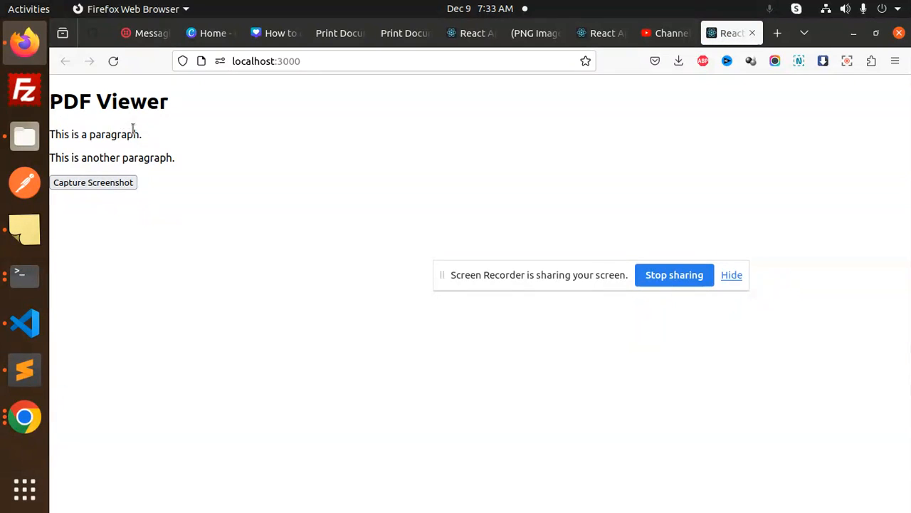
# Capture Screenshot to download my-image-name.png and view it in the image viewer.
pyautogui.doubleClick(114, 134)
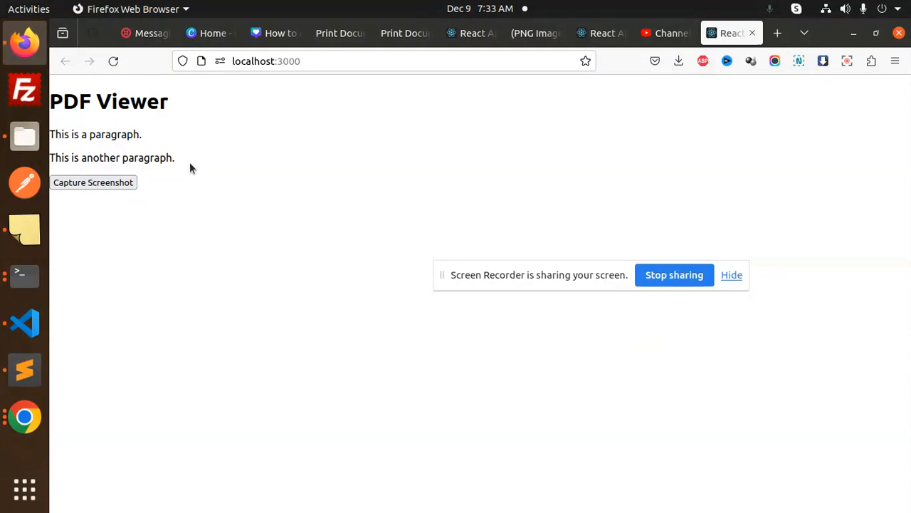
pyautogui.moveTo(162, 162)
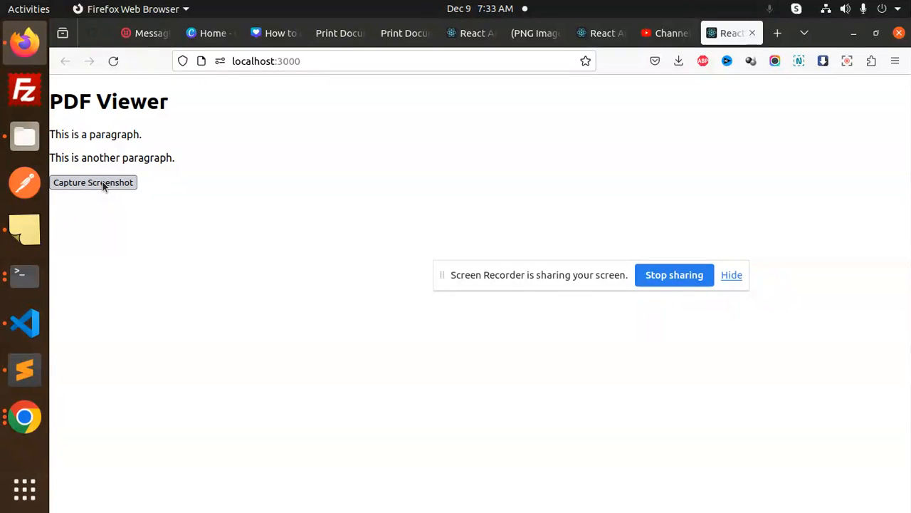
pyautogui.click(678, 61)
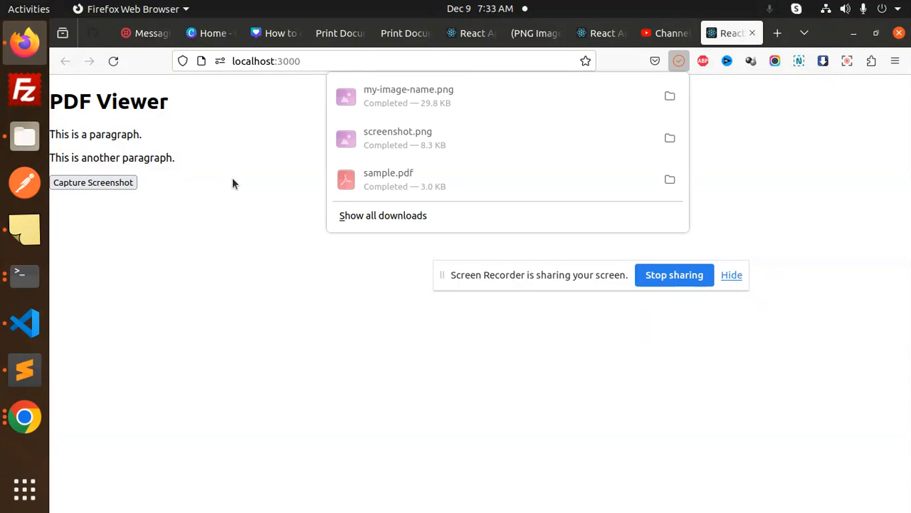
pyautogui.click(408, 96)
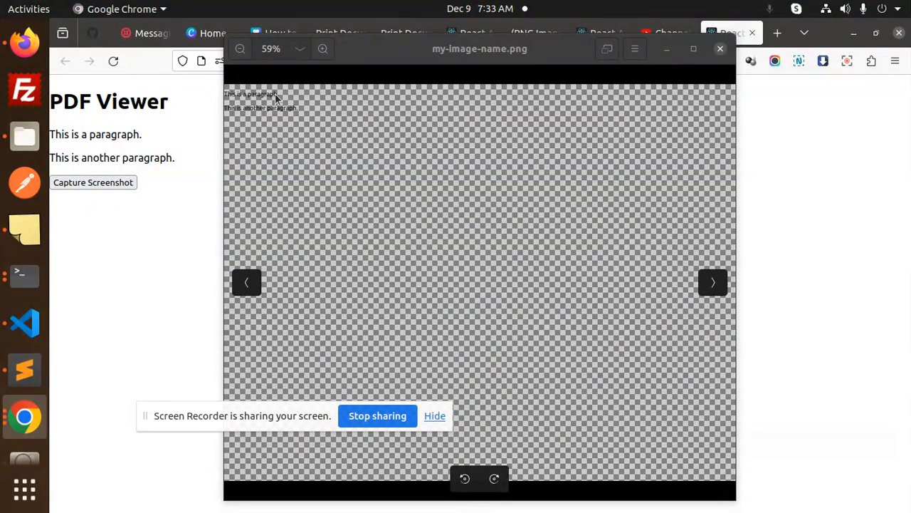
pyautogui.moveTo(394, 142)
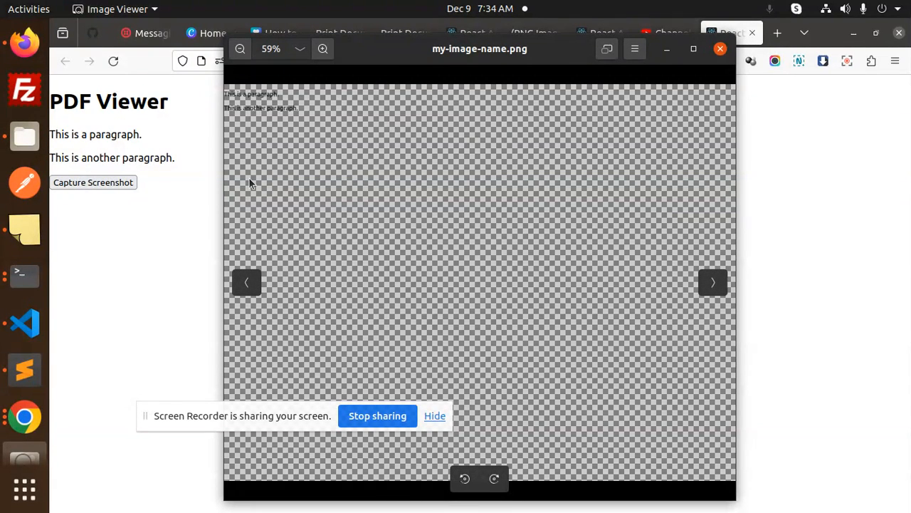
pyautogui.moveTo(24, 322)
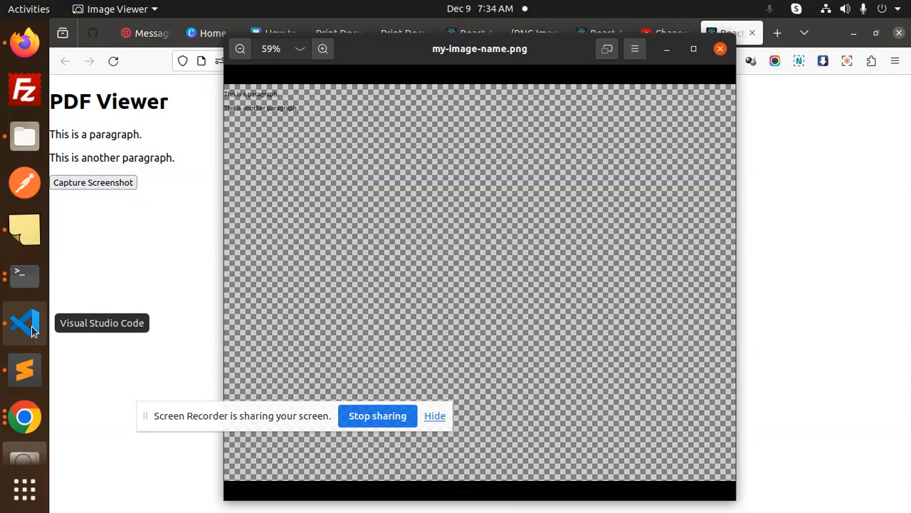
pyautogui.click(25, 323)
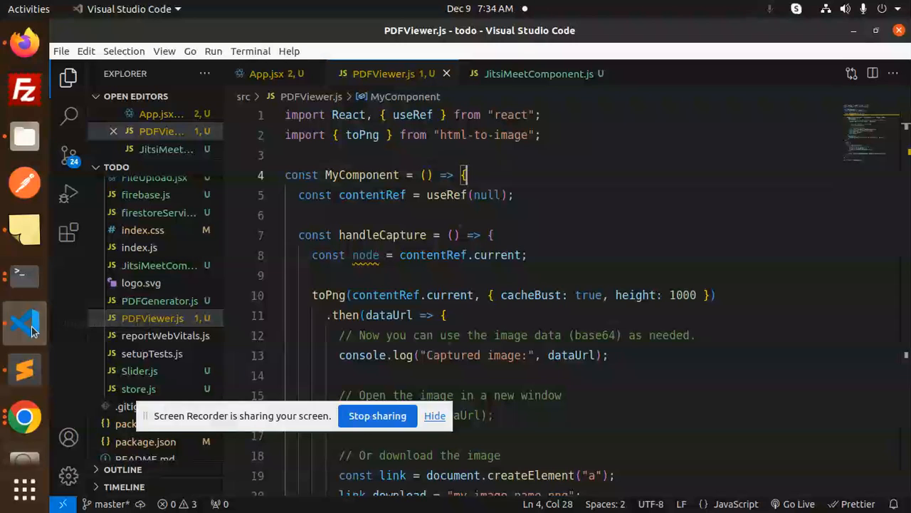
pyautogui.doubleClick(635, 295)
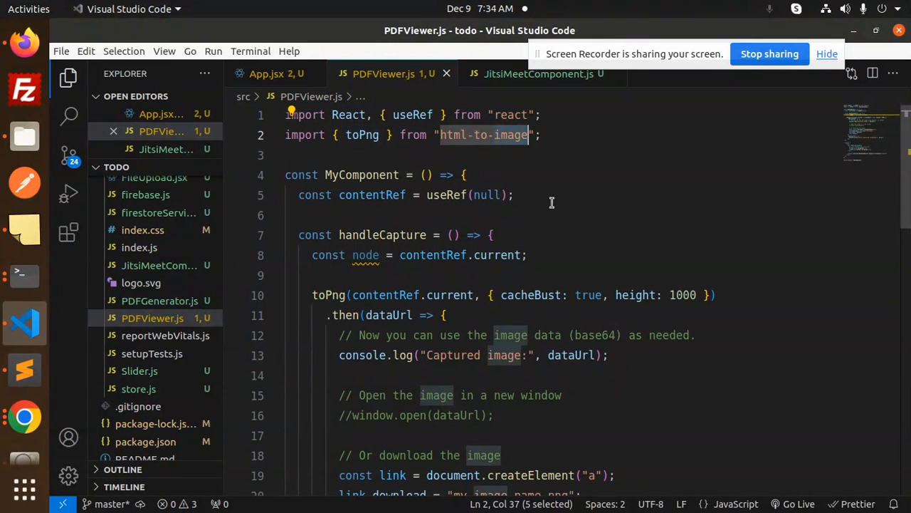
pyautogui.click(440, 255)
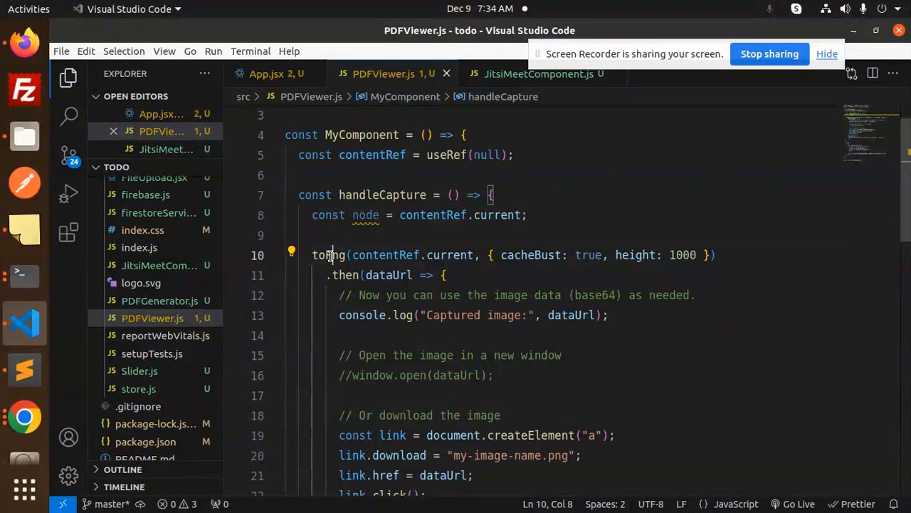
pyautogui.doubleClick(386, 255)
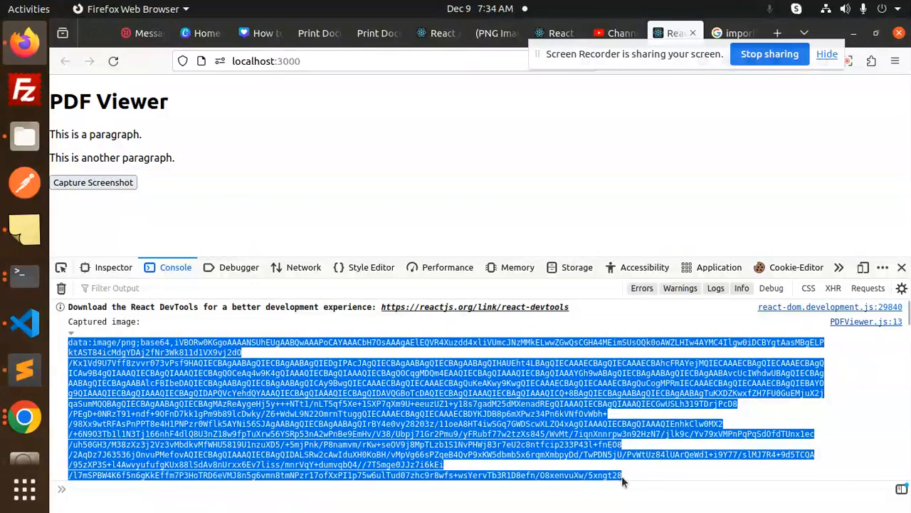
# View the logged base64 Captured image data URL in a new tab showing both paragraphs.
pyautogui.rightClick(623, 480)
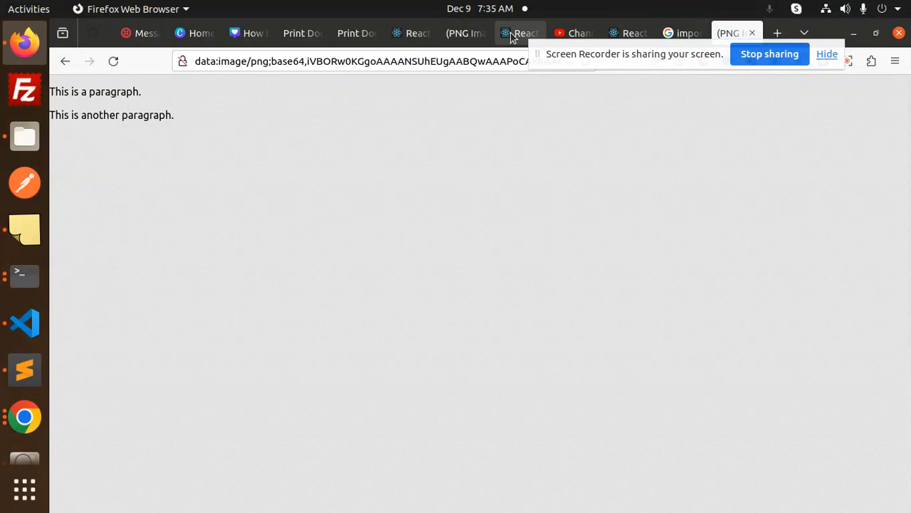
pyautogui.click(24, 322)
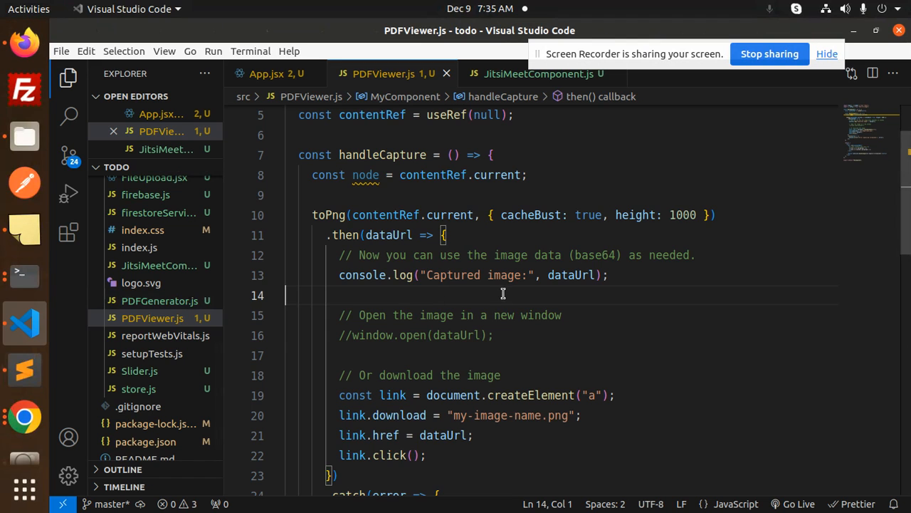
pyautogui.doubleClick(404, 295)
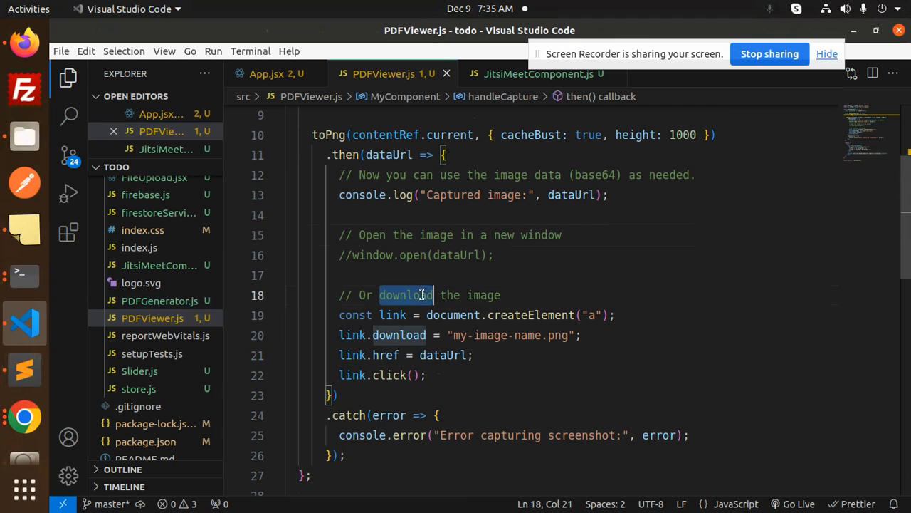
pyautogui.doubleClick(531, 315)
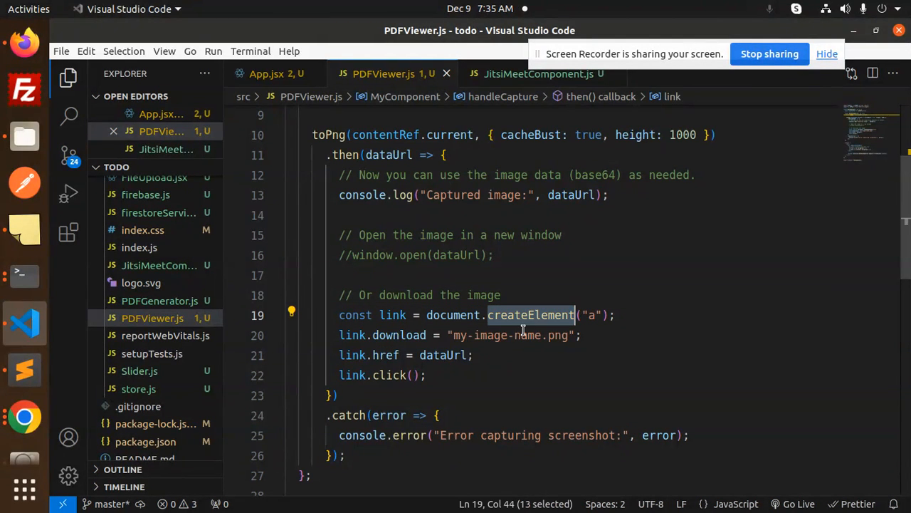
pyautogui.click(384, 335)
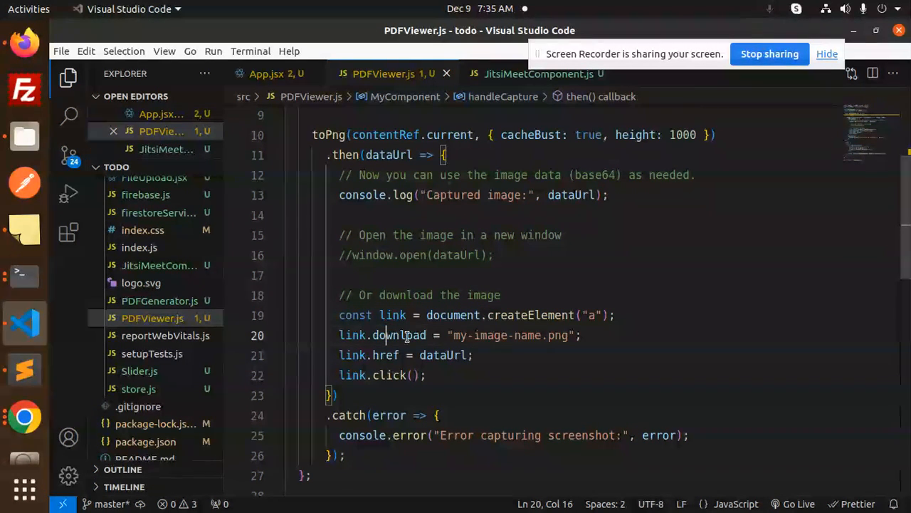
pyautogui.click(359, 355)
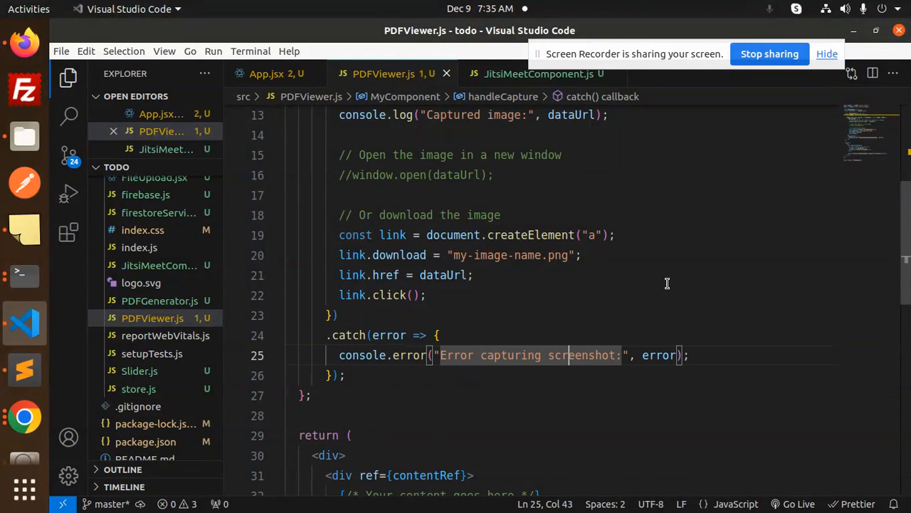
pyautogui.scroll(-3)
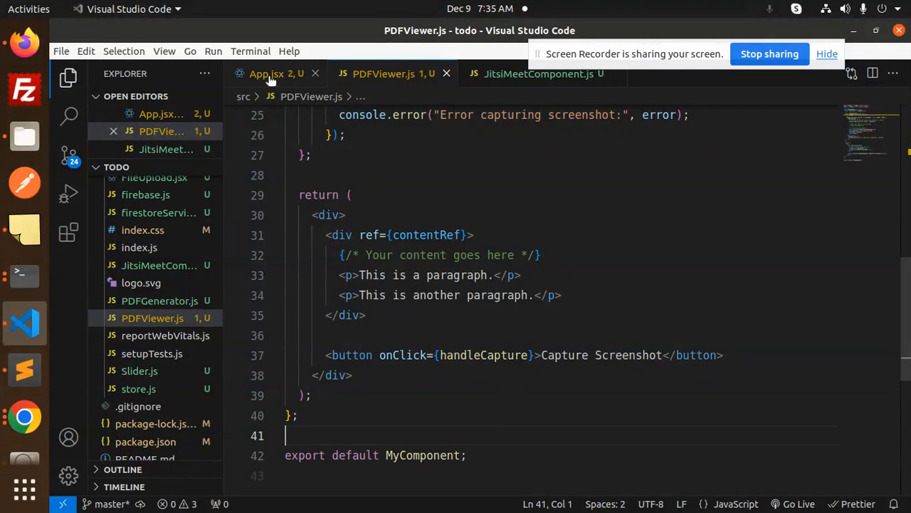
pyautogui.click(267, 73)
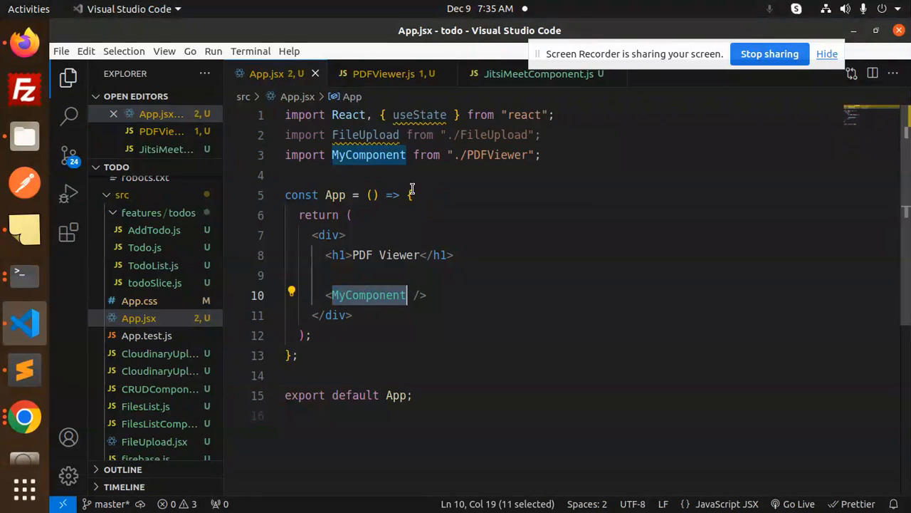
pyautogui.click(384, 73)
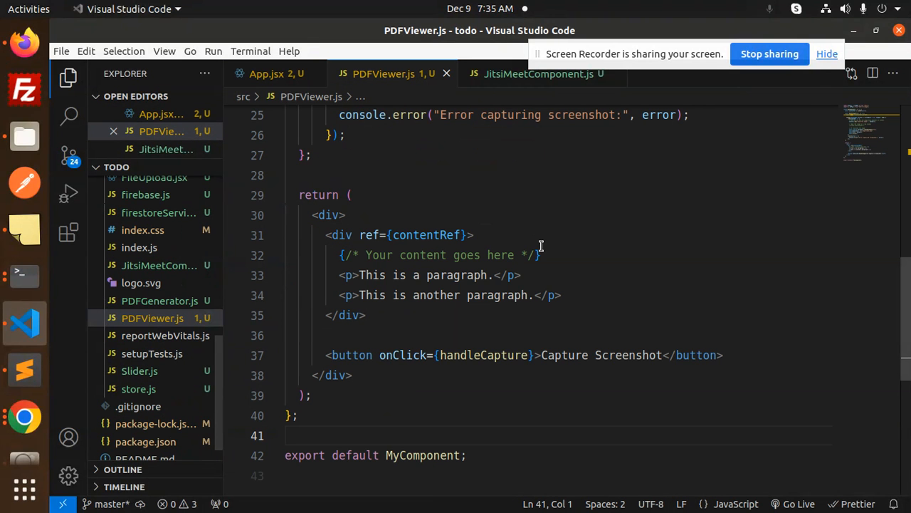